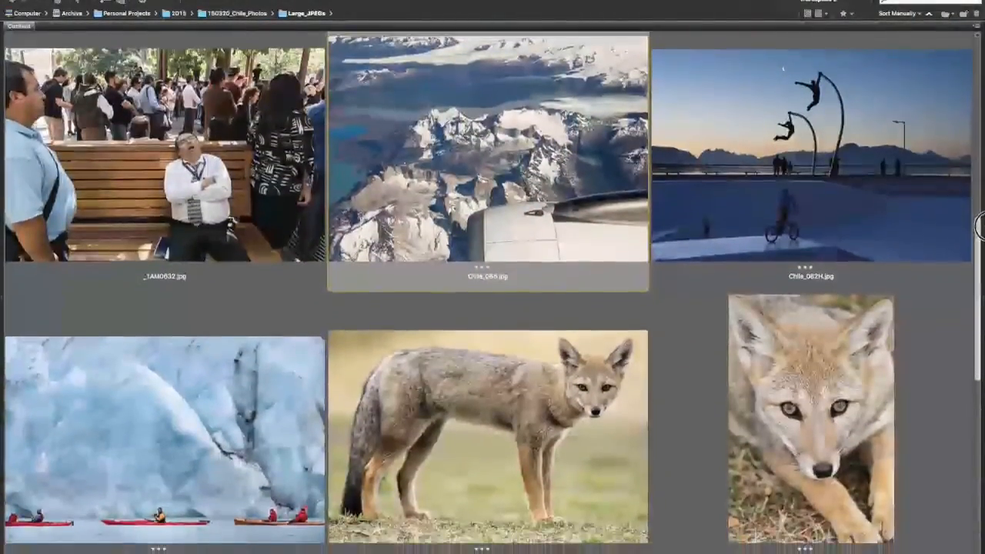
scroll("down", 3)
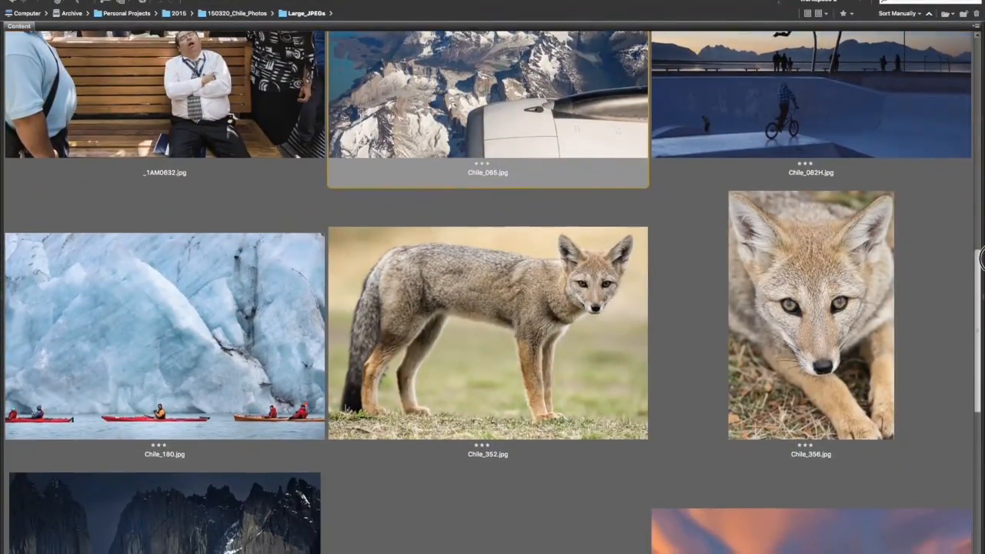
scroll("down", 3)
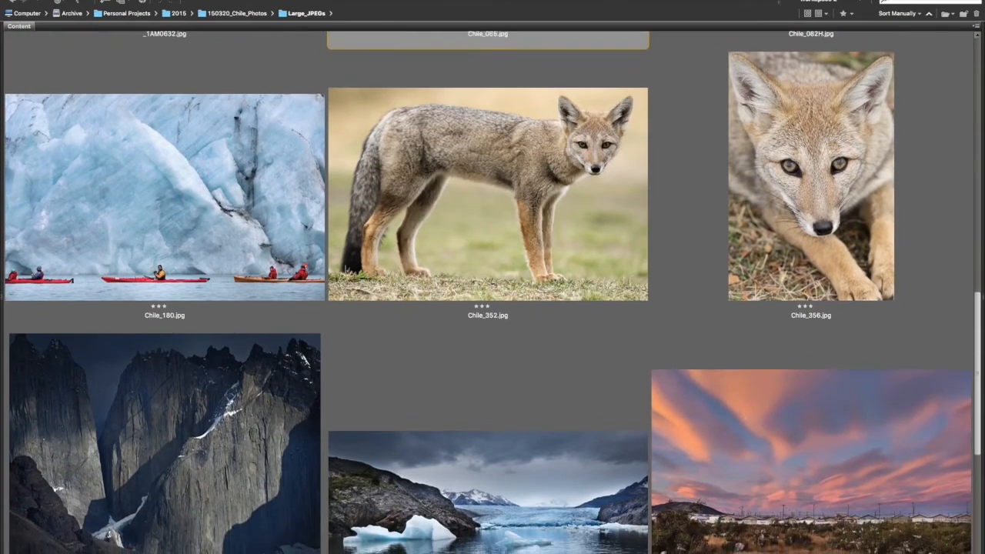
scroll("down", 3)
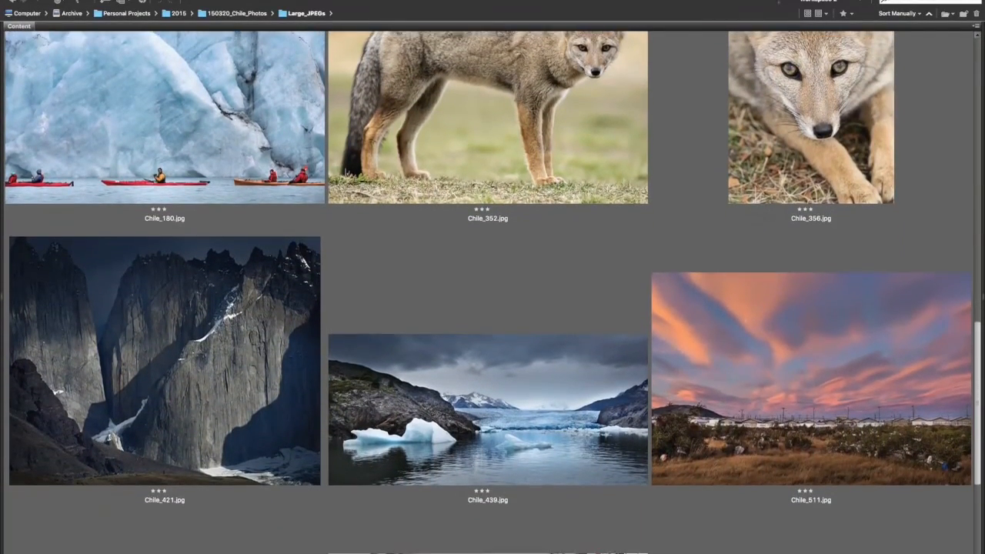
scroll("down", 3)
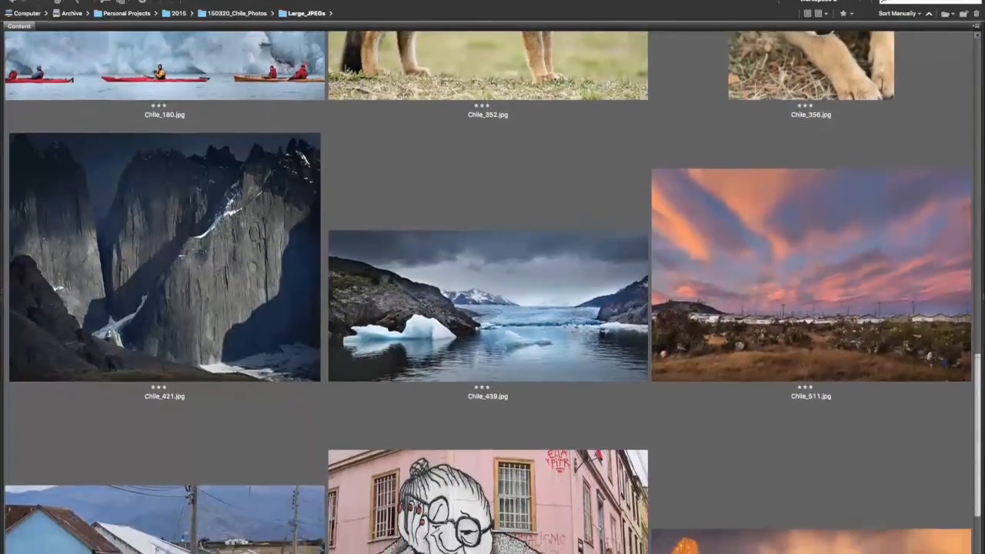
scroll("down", 3)
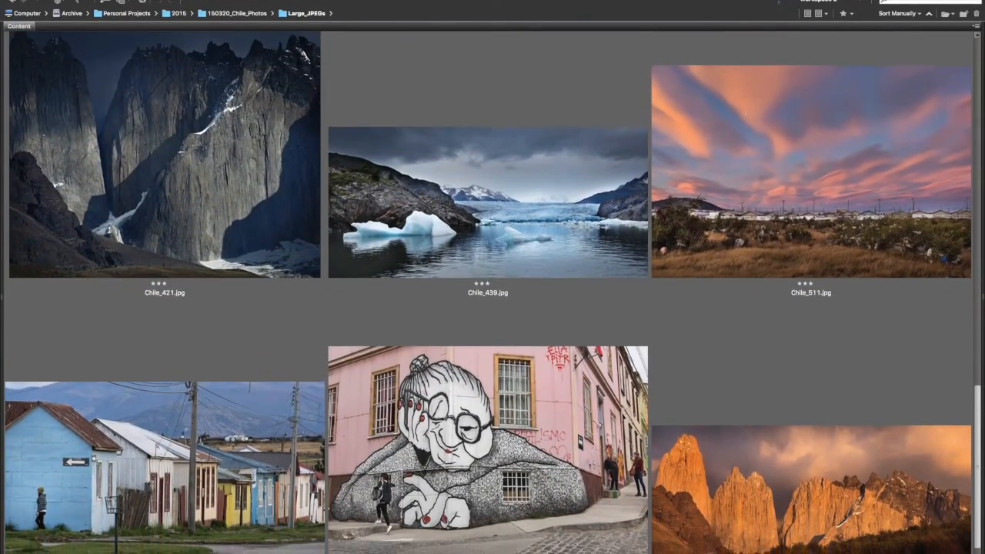